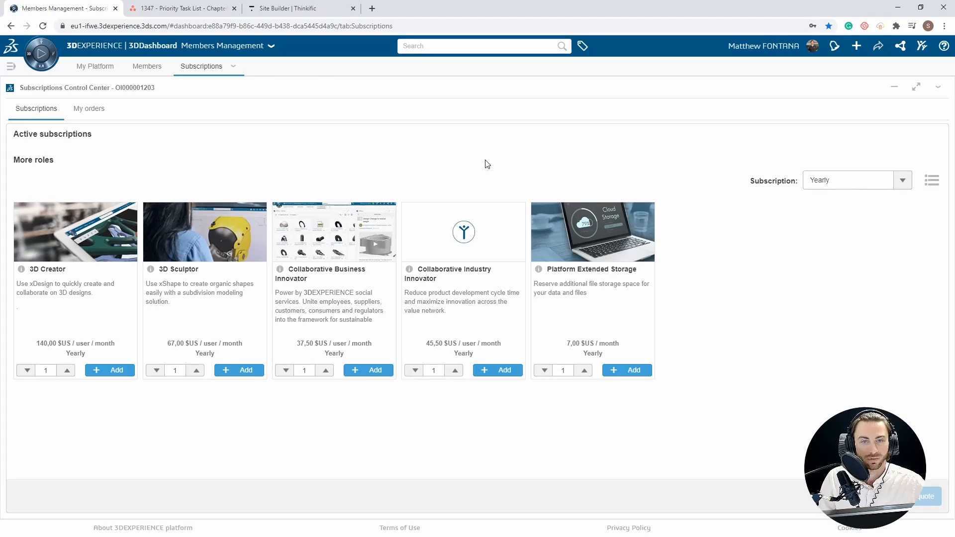
mouse_move(478, 165)
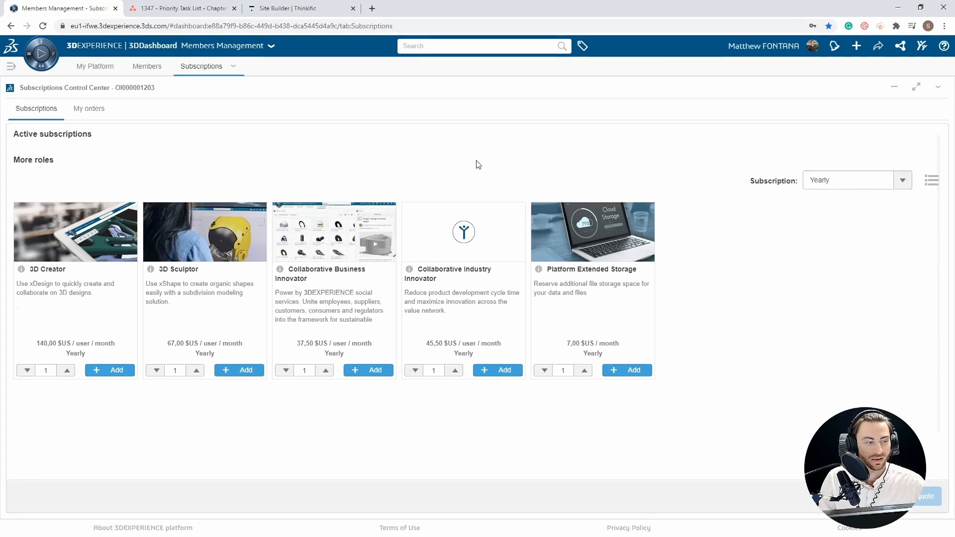
mouse_move(470, 163)
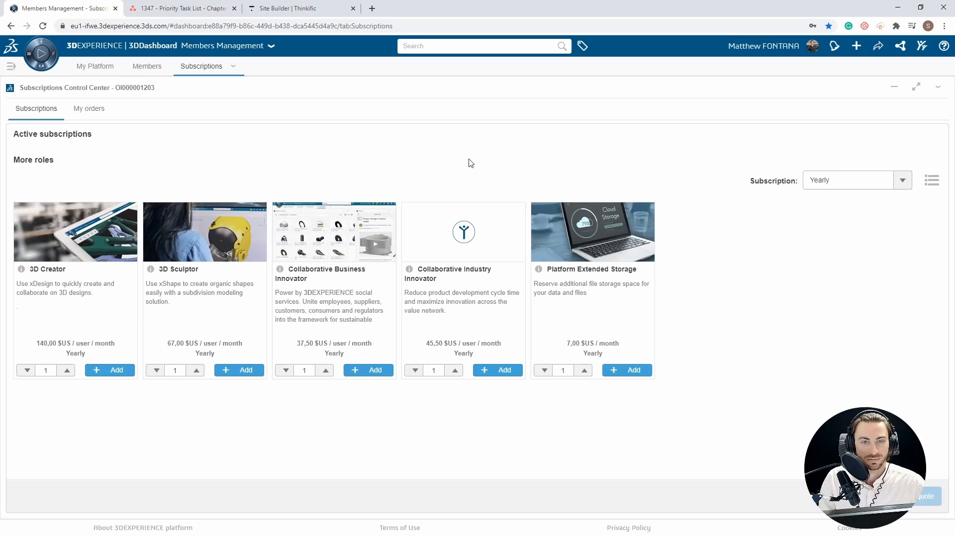
mouse_move(10, 66)
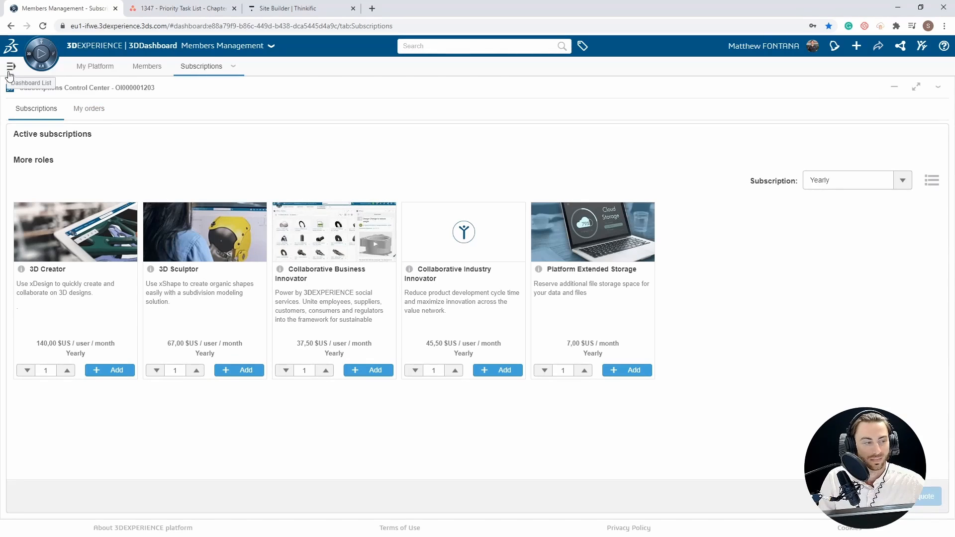
Open the dashboards side panel, with Members Management highlighted among administration dashboards.
left_click(10, 66)
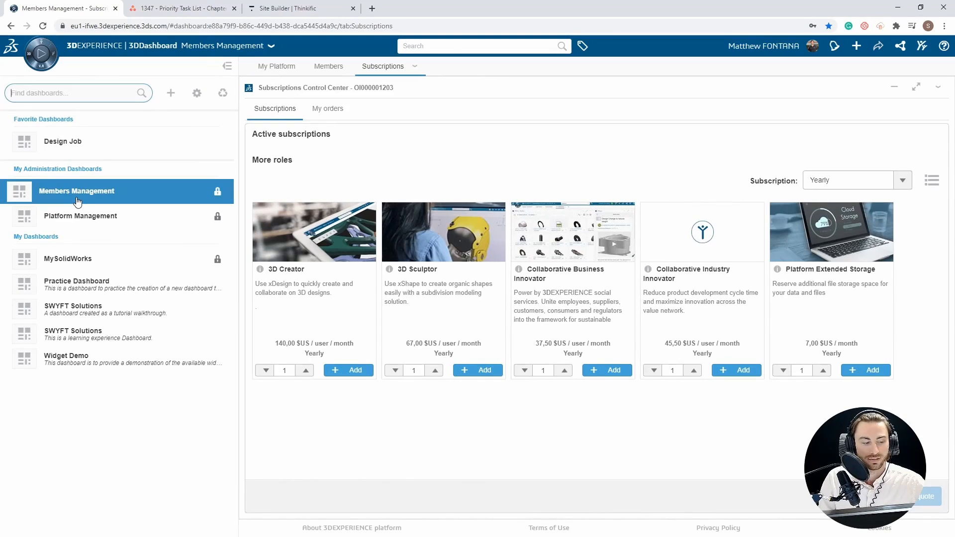
mouse_move(49, 177)
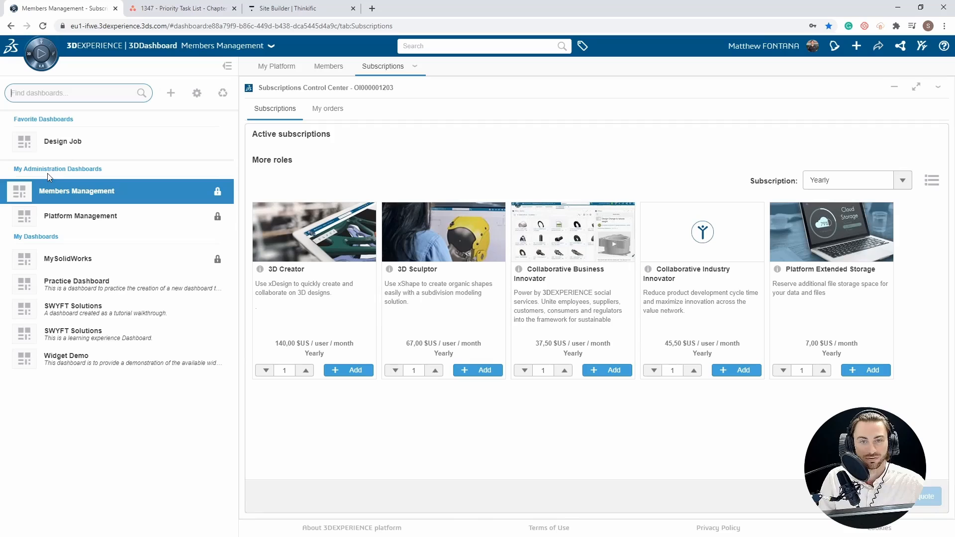
mouse_move(60, 195)
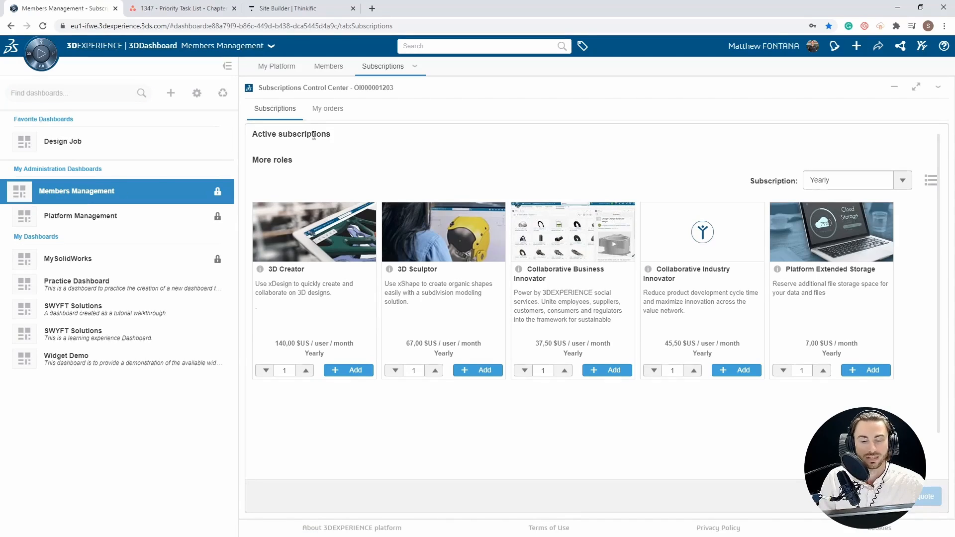
mouse_move(223, 74)
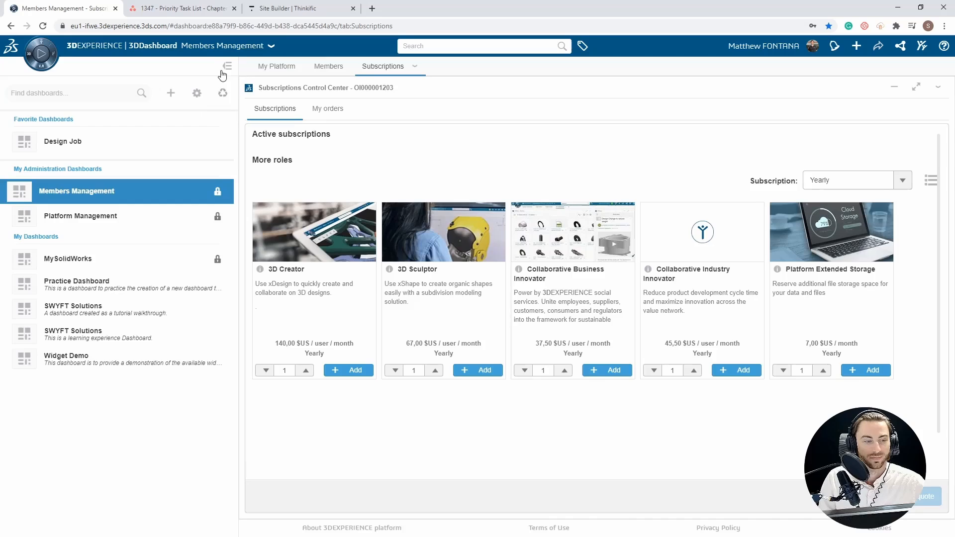
Hide the dashboards side panel so the subscriptions page shows full width.
left_click(228, 66)
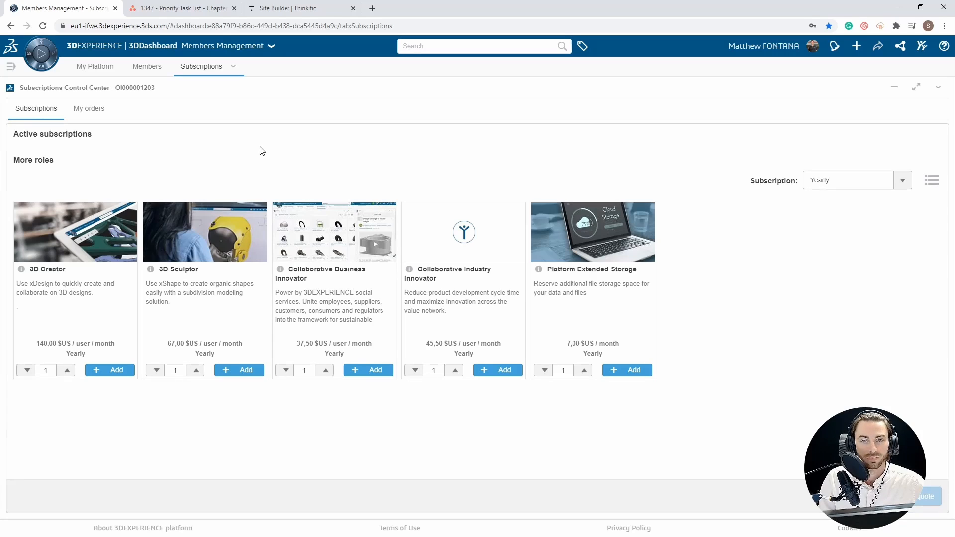
mouse_move(147, 66)
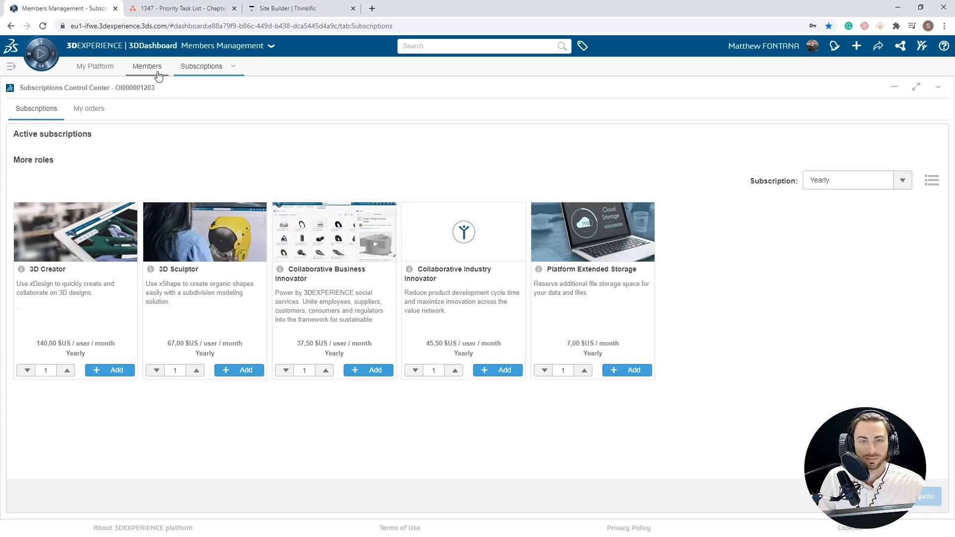
Open the Members tab listing five members and two granted roles.
left_click(147, 66)
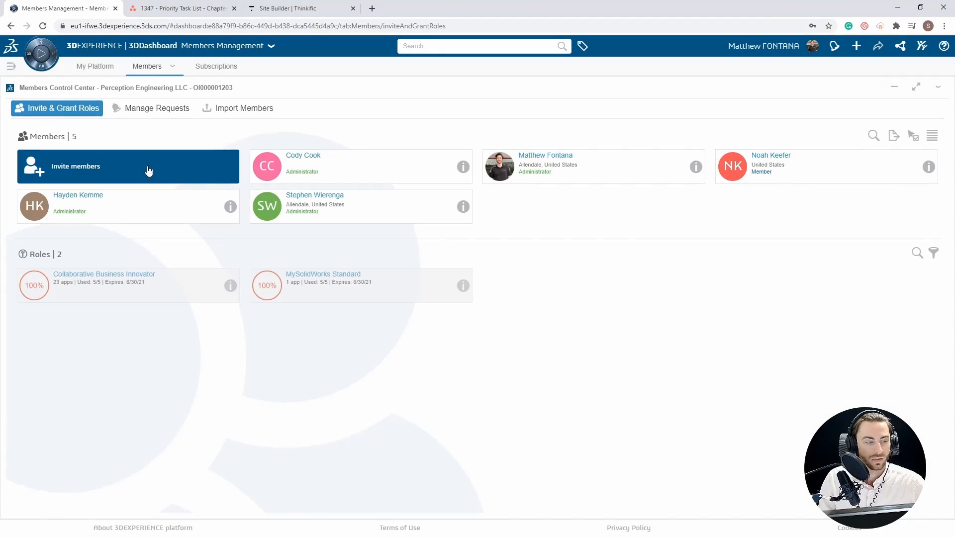
mouse_move(157, 114)
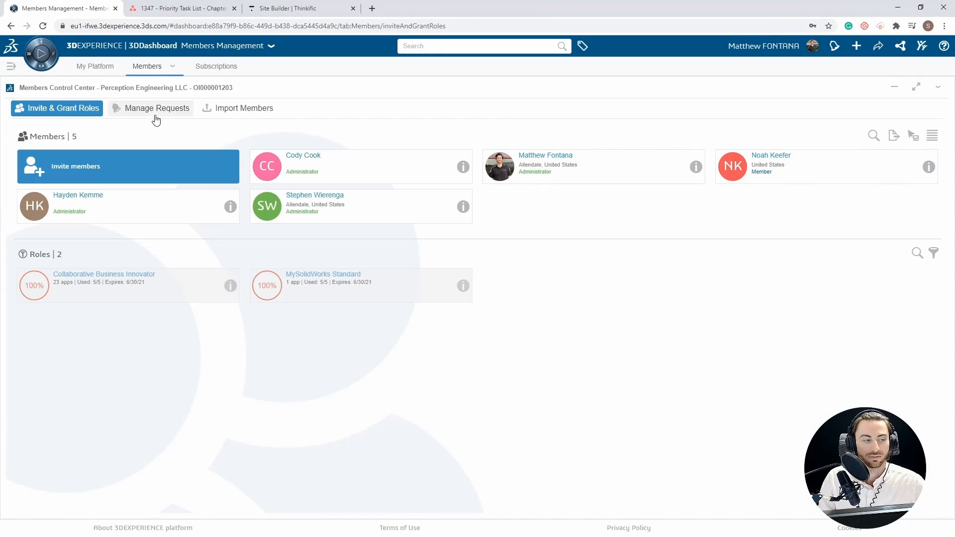
mouse_move(218, 114)
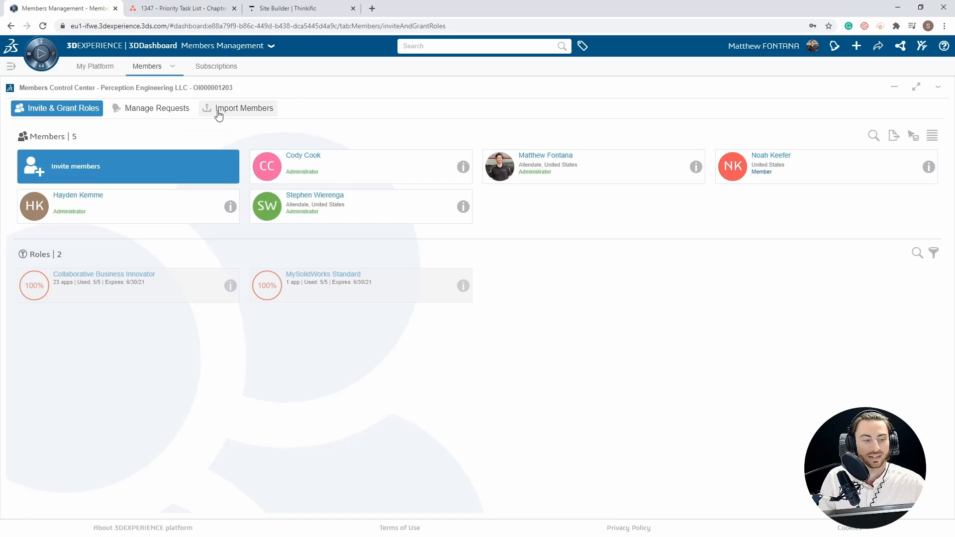
mouse_move(202, 136)
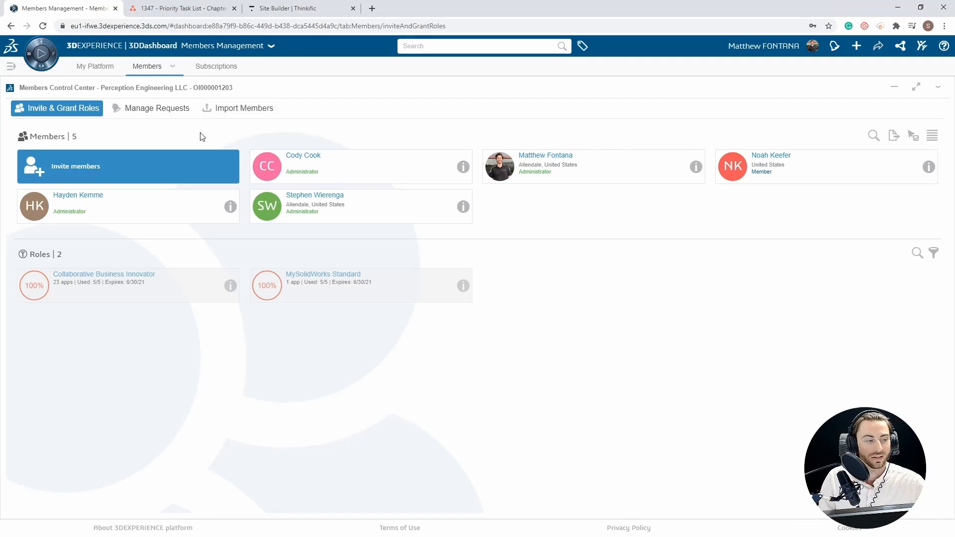
mouse_move(78, 127)
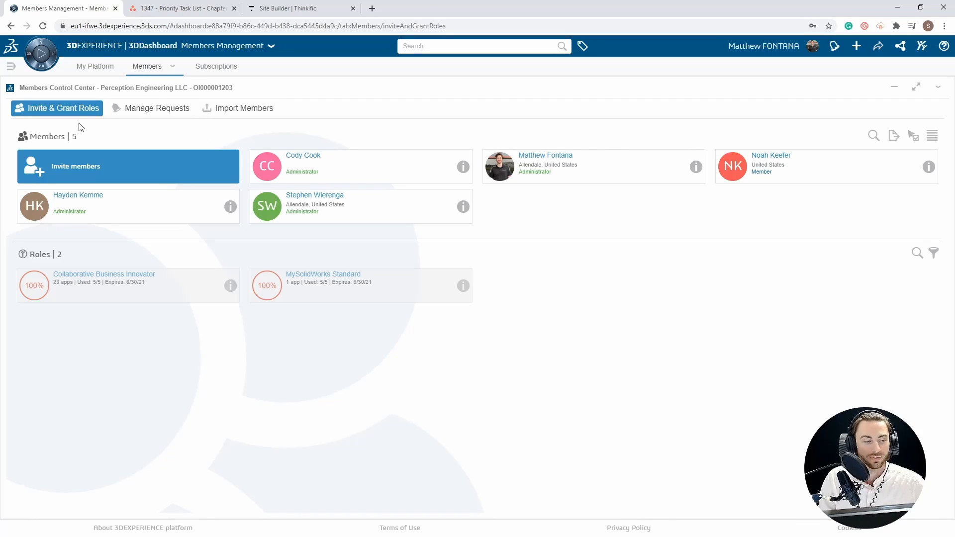
mouse_move(35, 241)
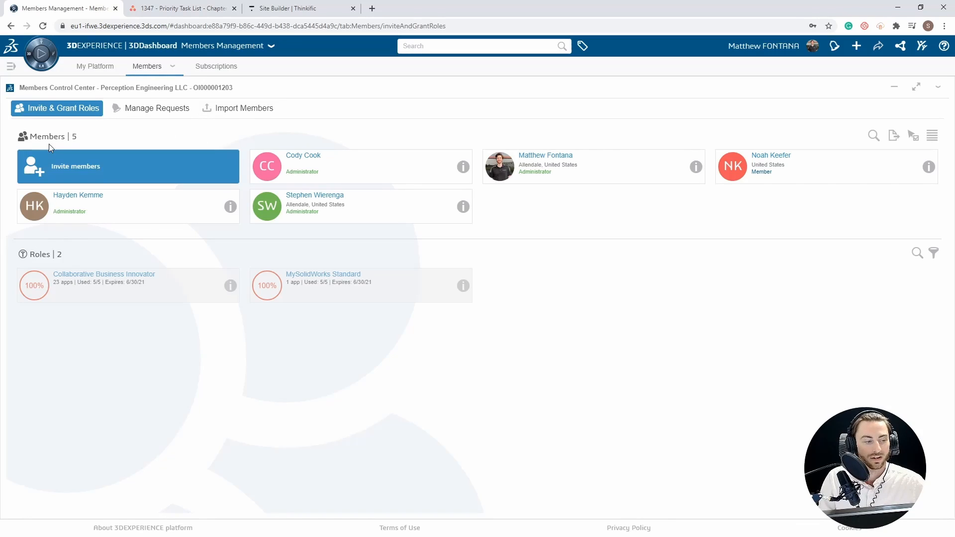
mouse_move(792, 169)
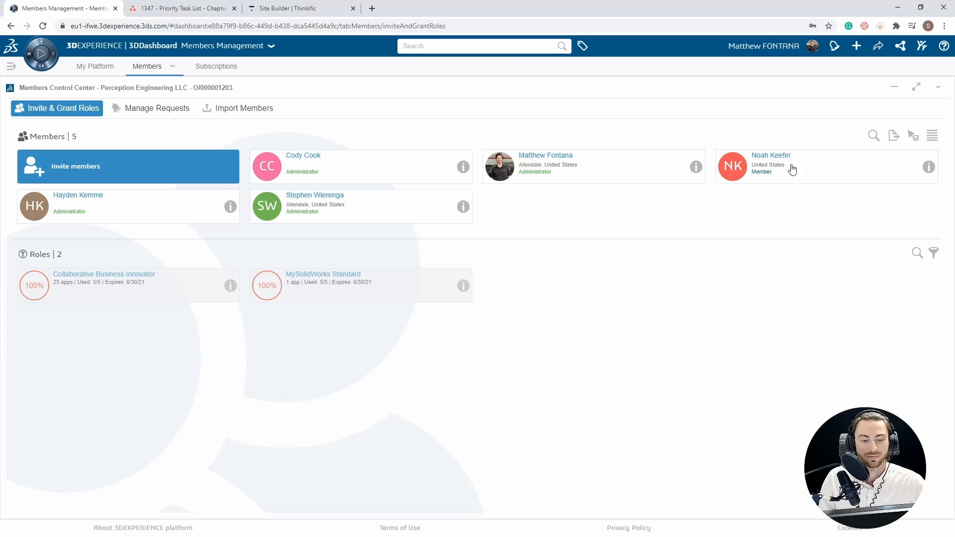
mouse_move(300, 179)
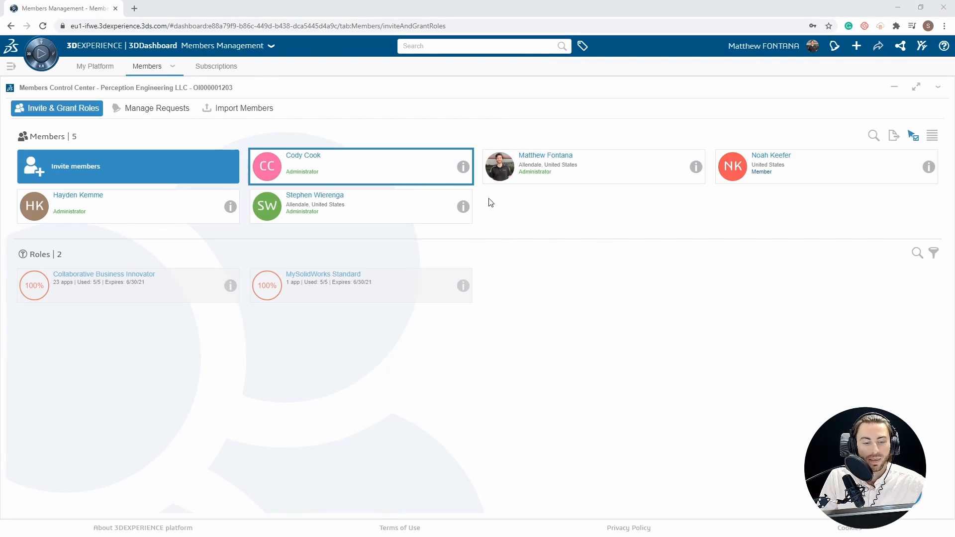
mouse_move(367, 182)
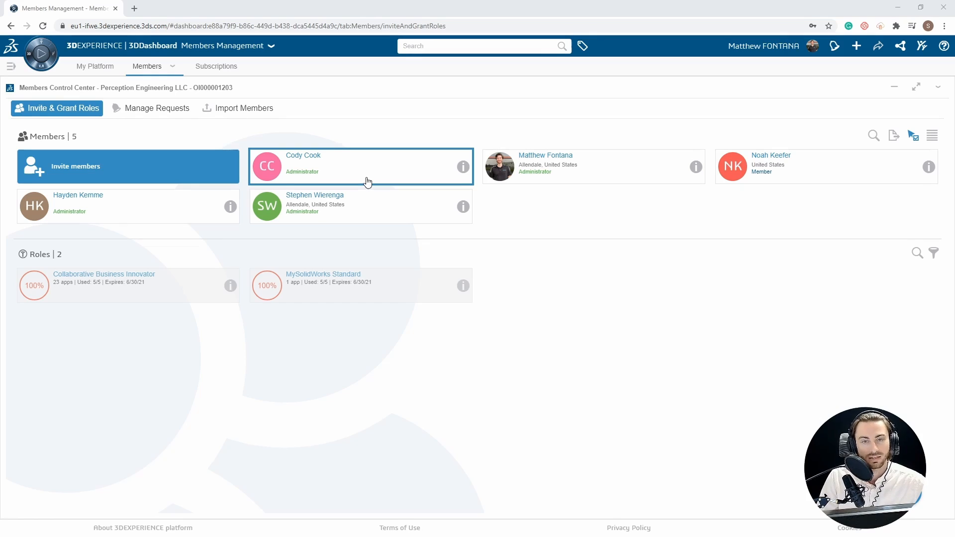
mouse_move(692, 202)
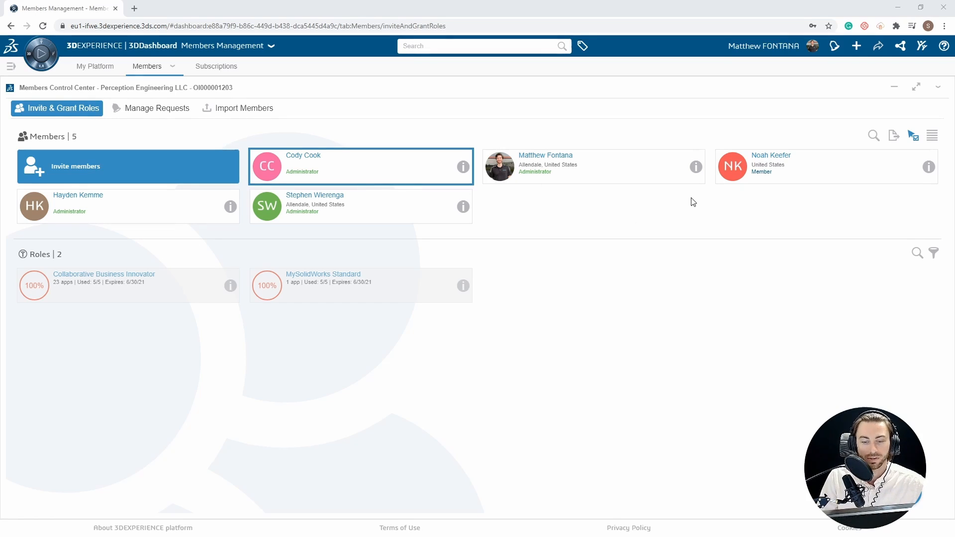
mouse_move(695, 167)
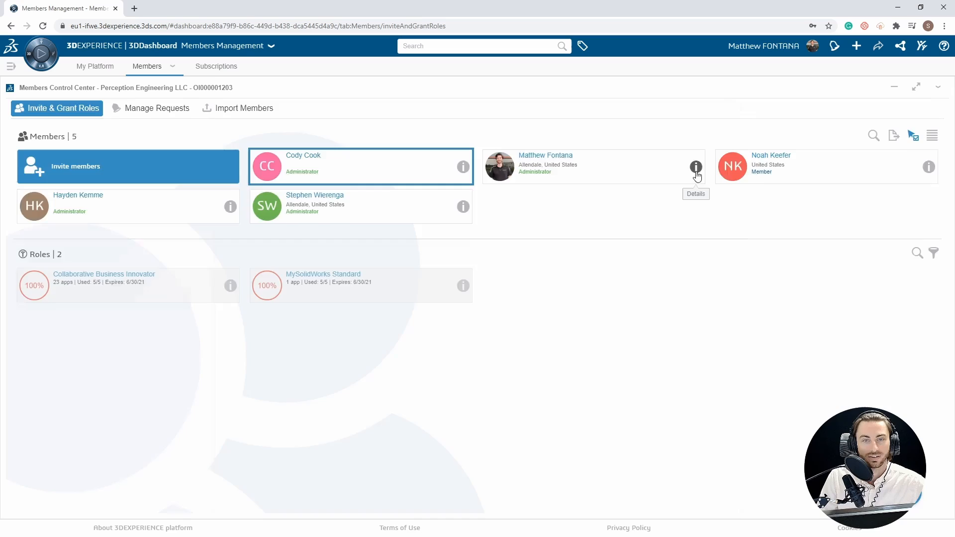
Open the second member's details and view Additional Apps, showing SOLIDWORKS granted.
left_click(695, 167)
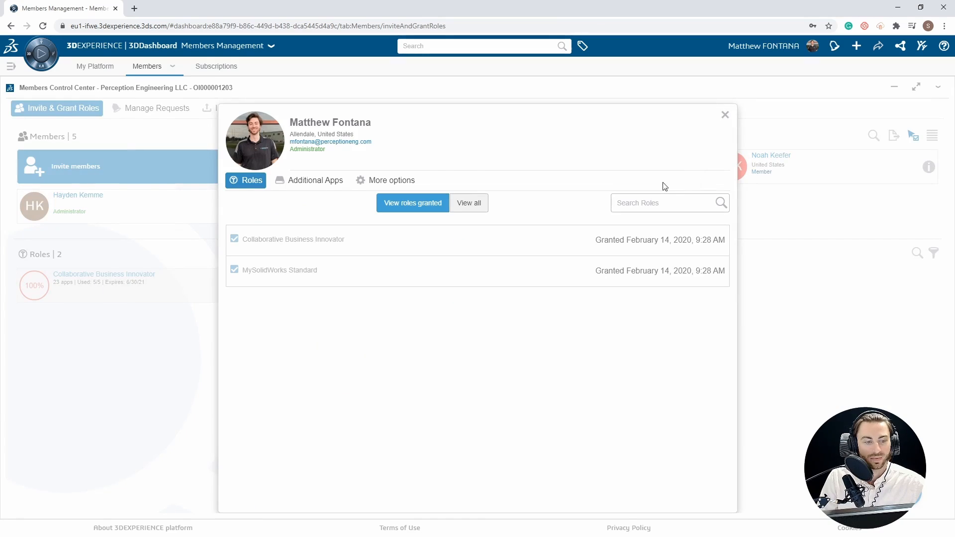
mouse_move(323, 149)
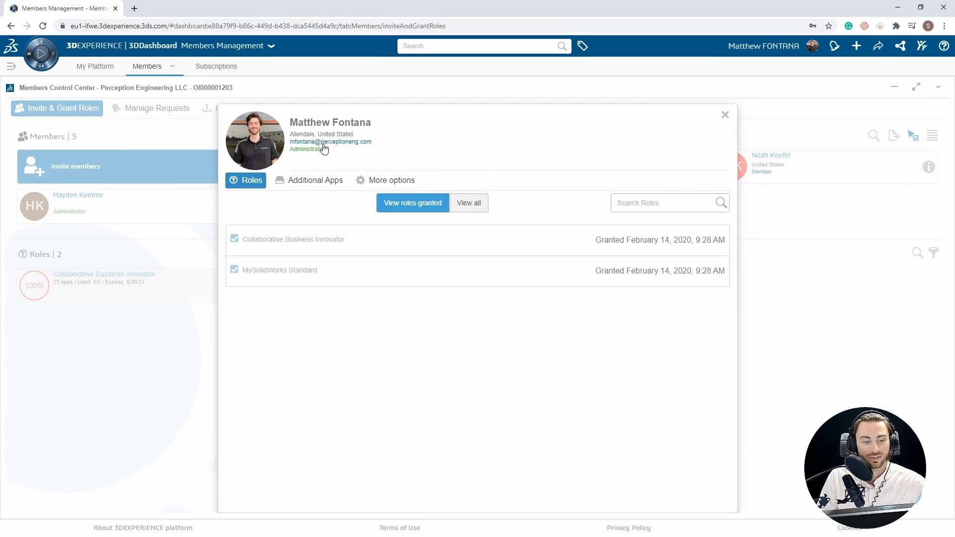
mouse_move(326, 183)
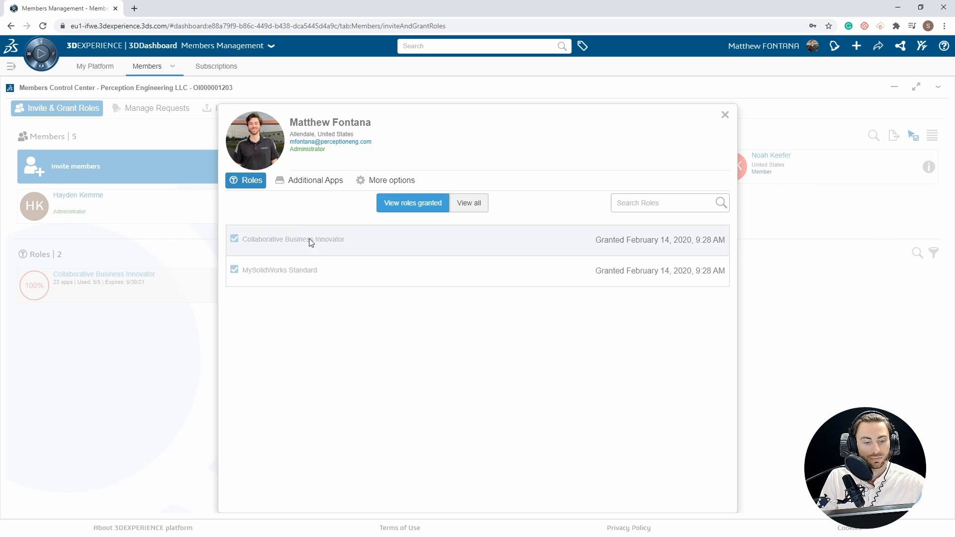
mouse_move(339, 257)
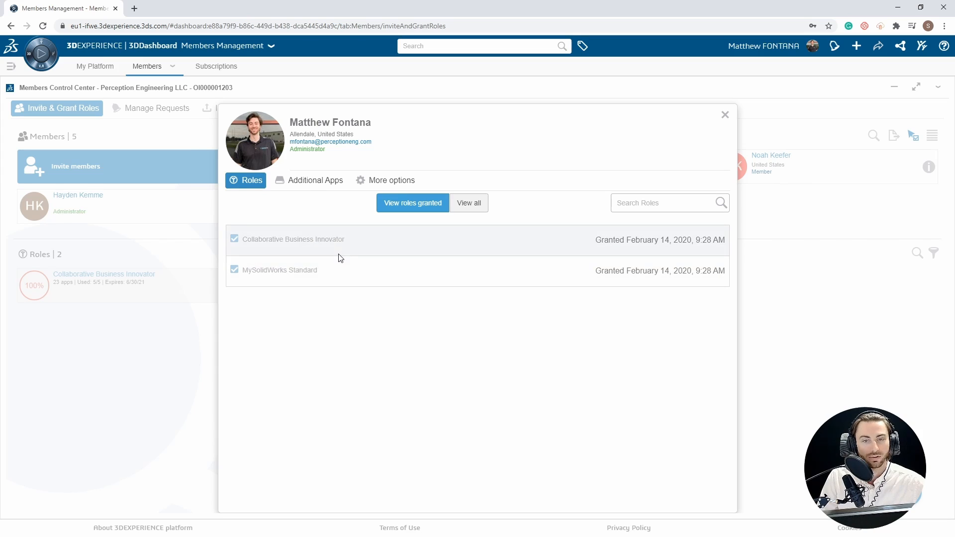
left_click(315, 180)
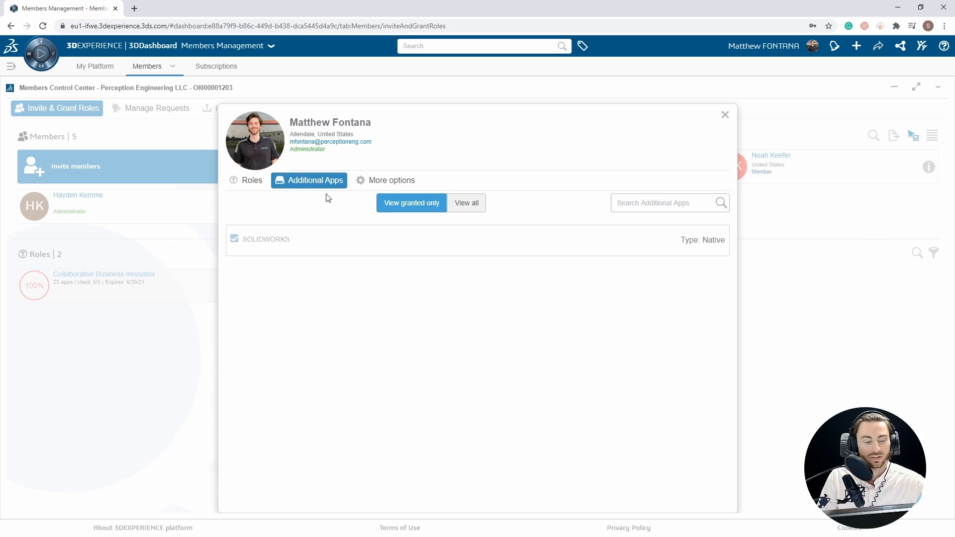
mouse_move(340, 229)
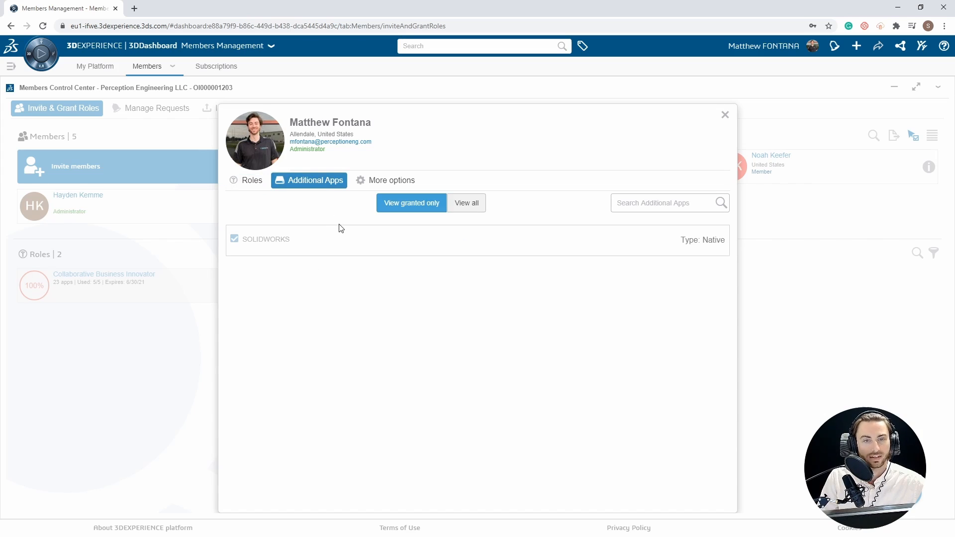
View more options, close these details, and open the first member's two granted roles.
left_click(385, 180)
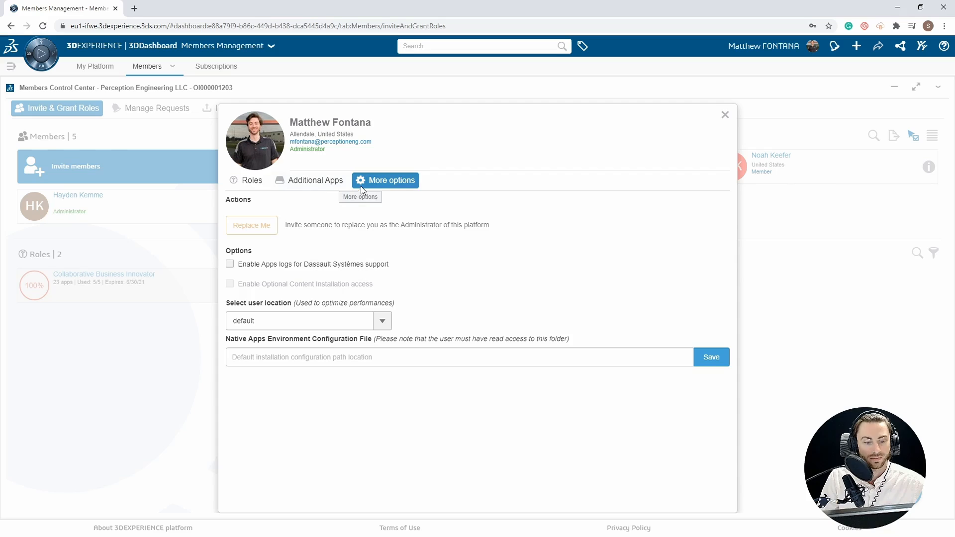
mouse_move(349, 242)
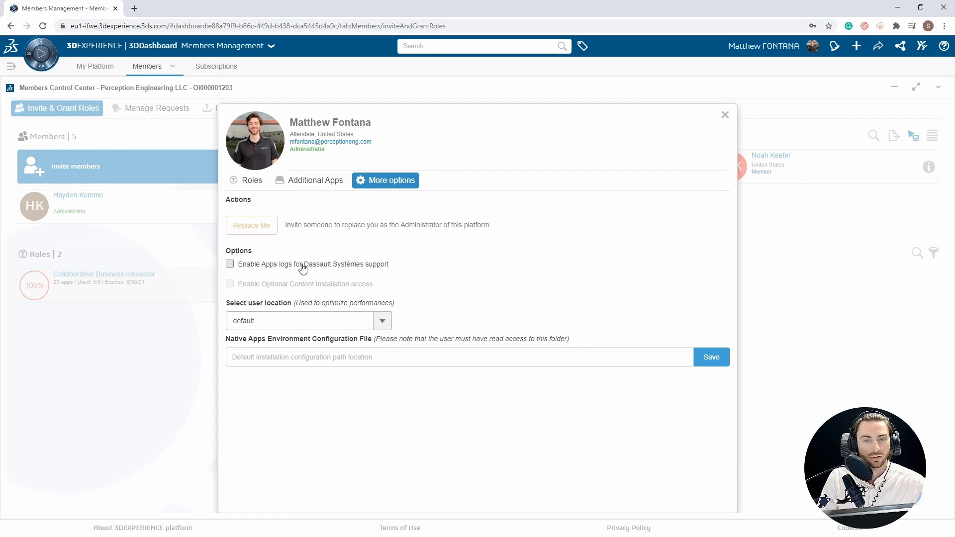
mouse_move(388, 279)
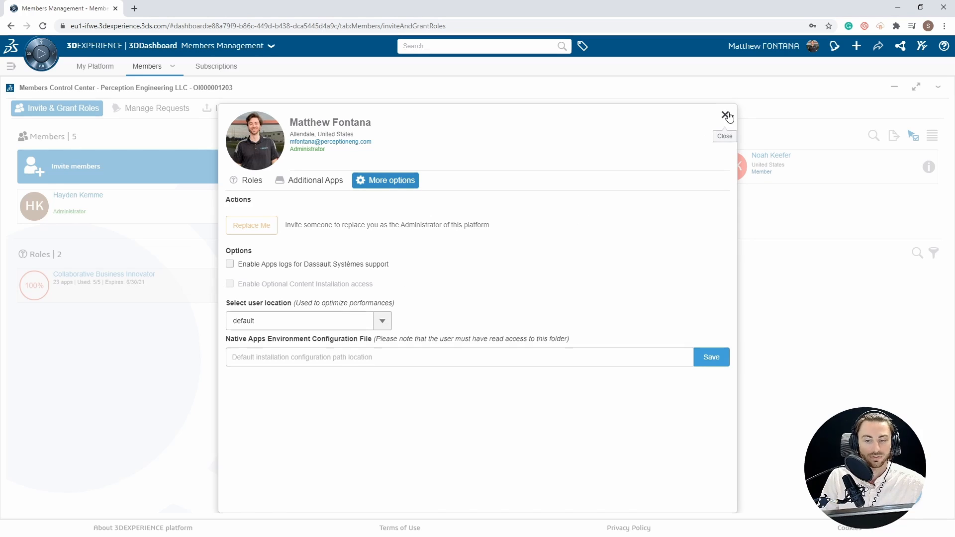
left_click(725, 115)
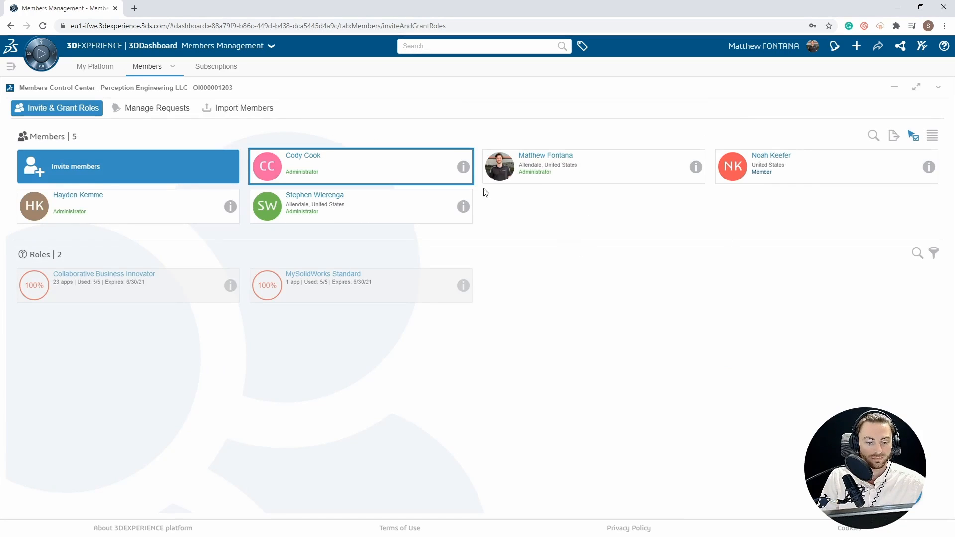
left_click(462, 166)
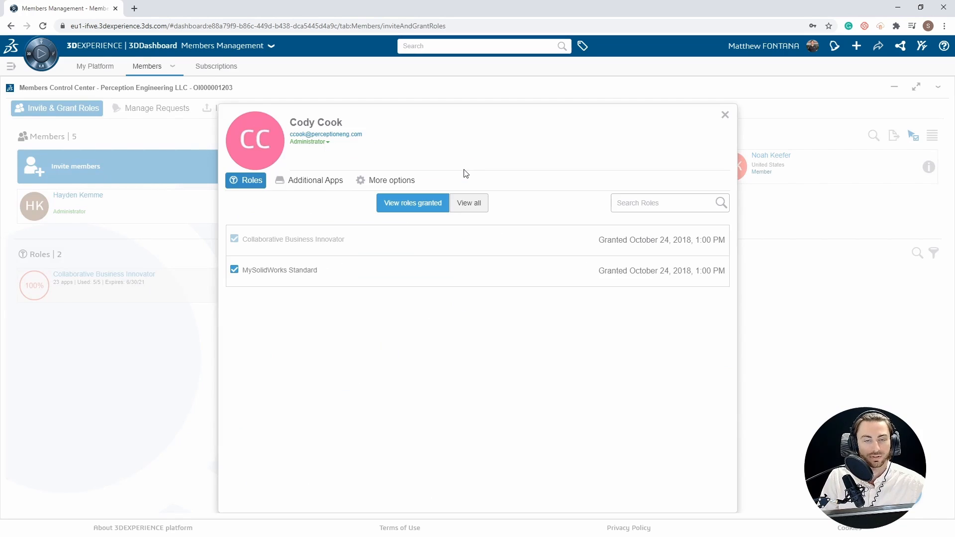
mouse_move(356, 154)
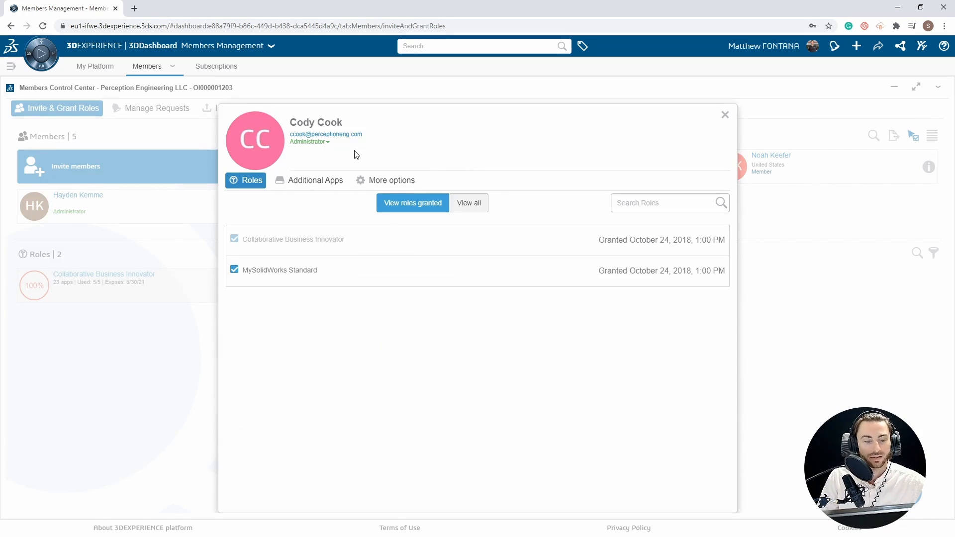
Review the Member and External rights options, then close the profile, keeping Administrator.
left_click(309, 141)
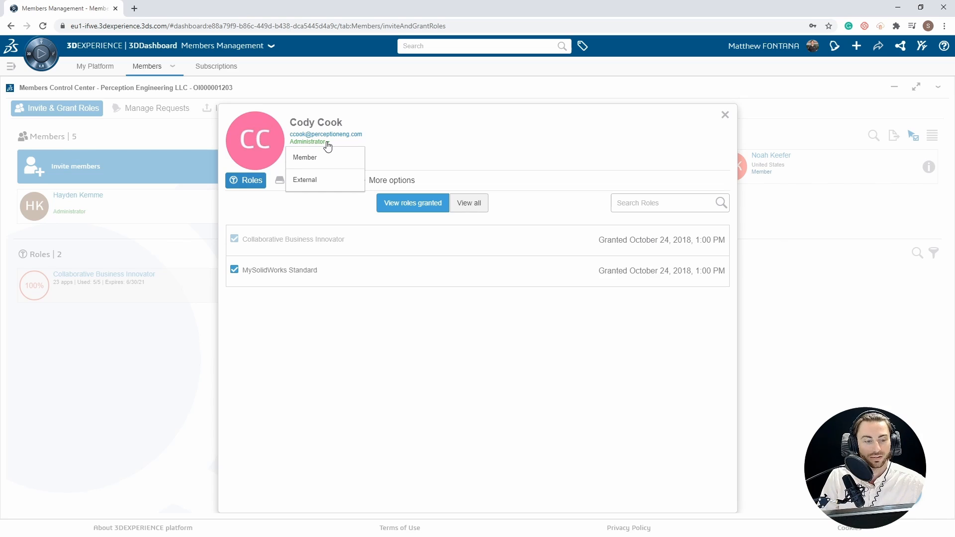
mouse_move(333, 160)
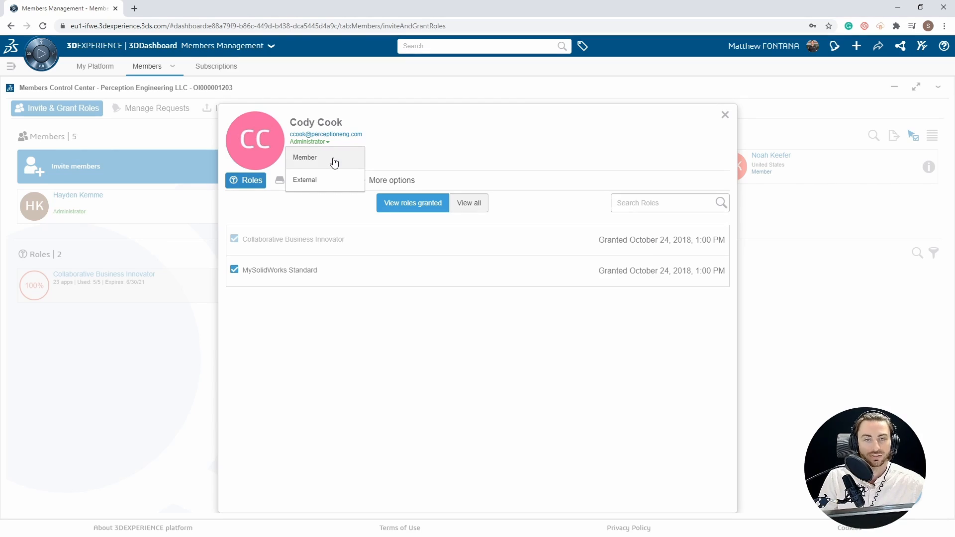
mouse_move(734, 109)
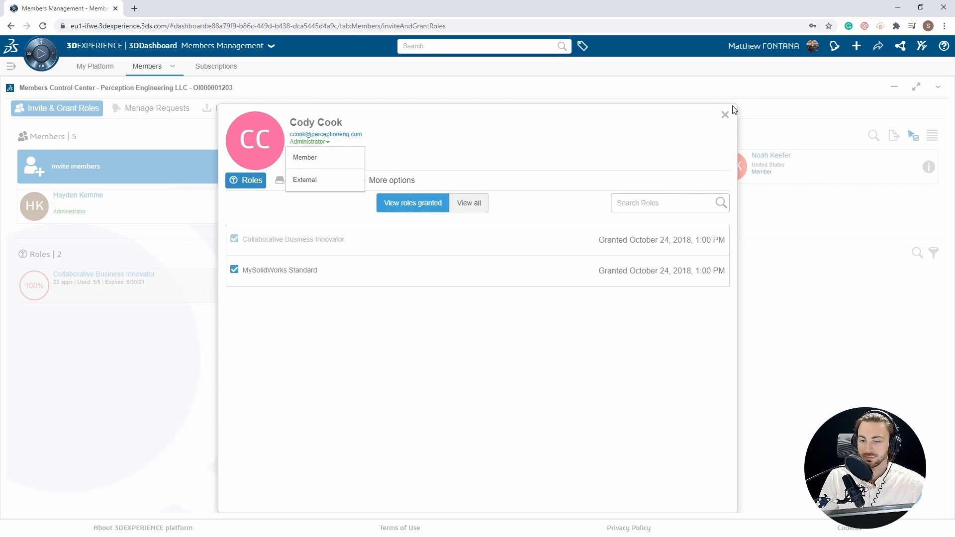
left_click(724, 115)
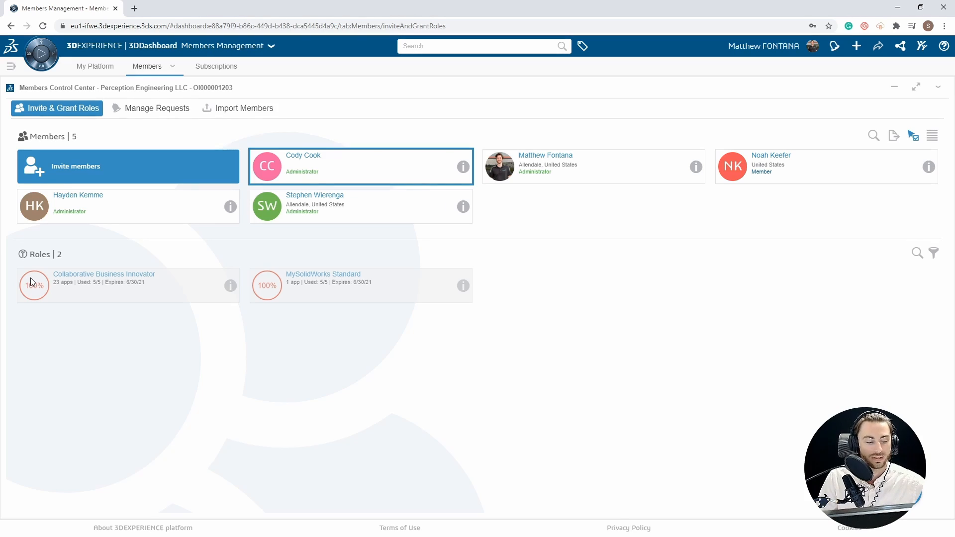
mouse_move(41, 281)
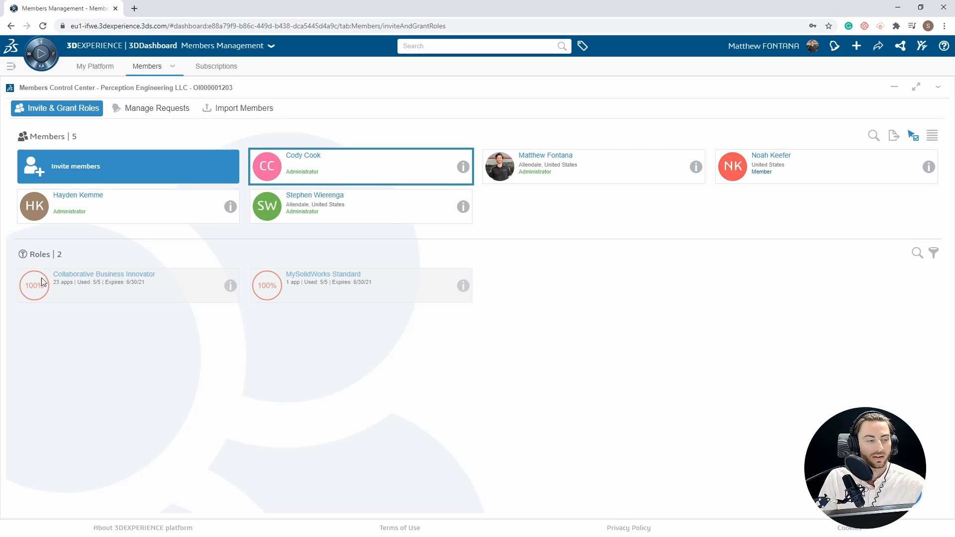
mouse_move(116, 277)
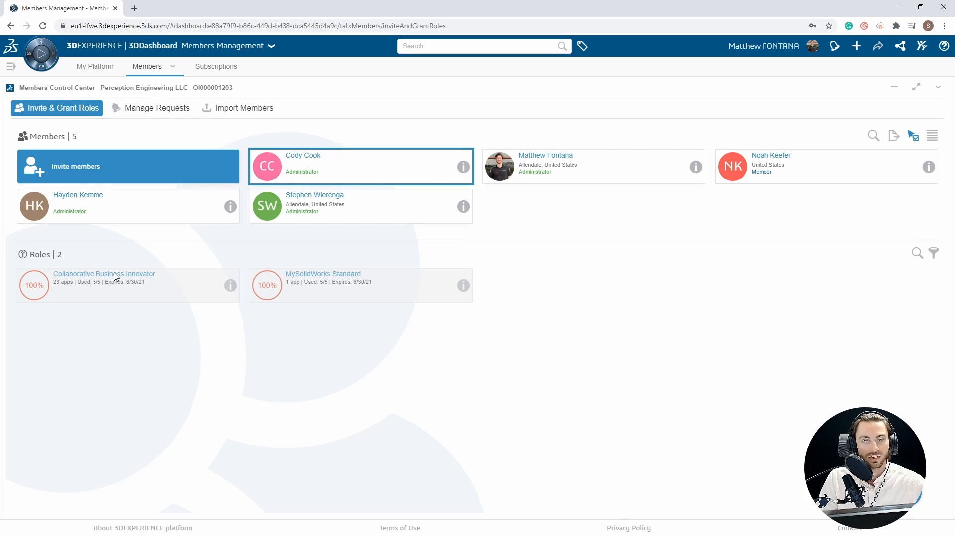
mouse_move(73, 177)
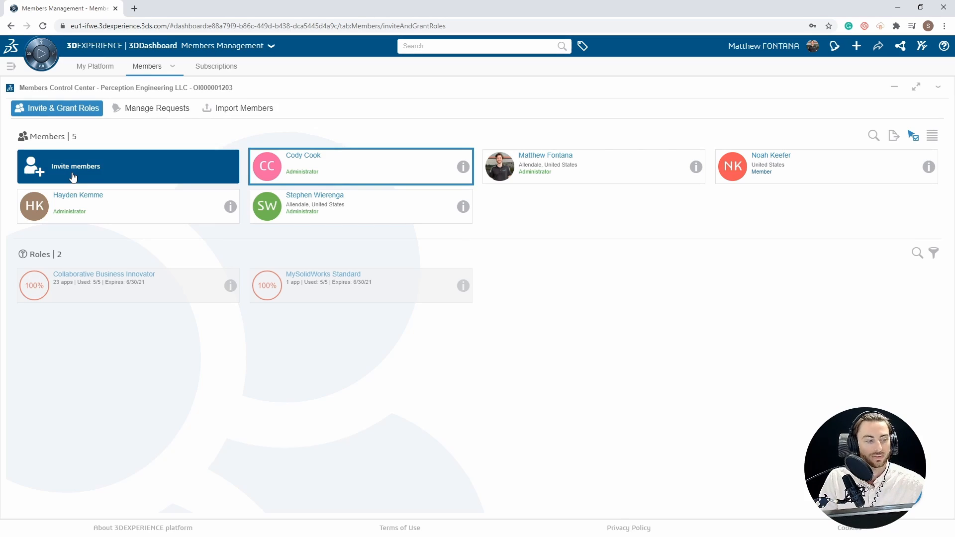
Open the Invite members form with an empty email field and Member rights.
left_click(75, 165)
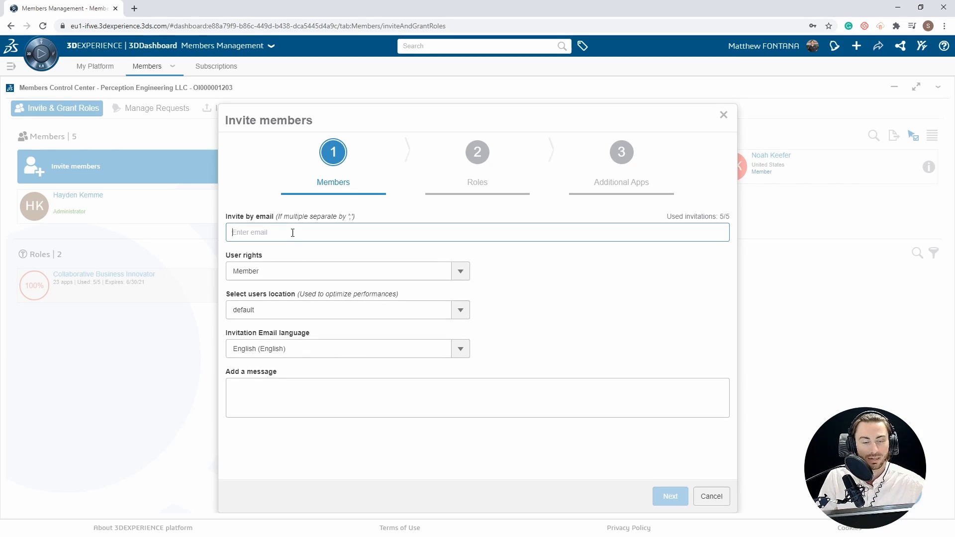
Look over the email and message fields, then close the invite form unsent.
left_click(459, 271)
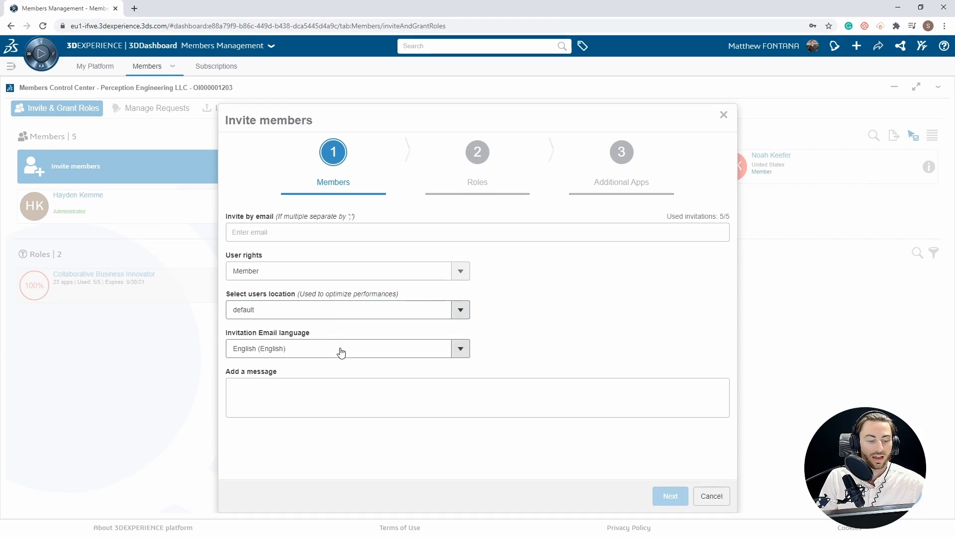
left_click(368, 397)
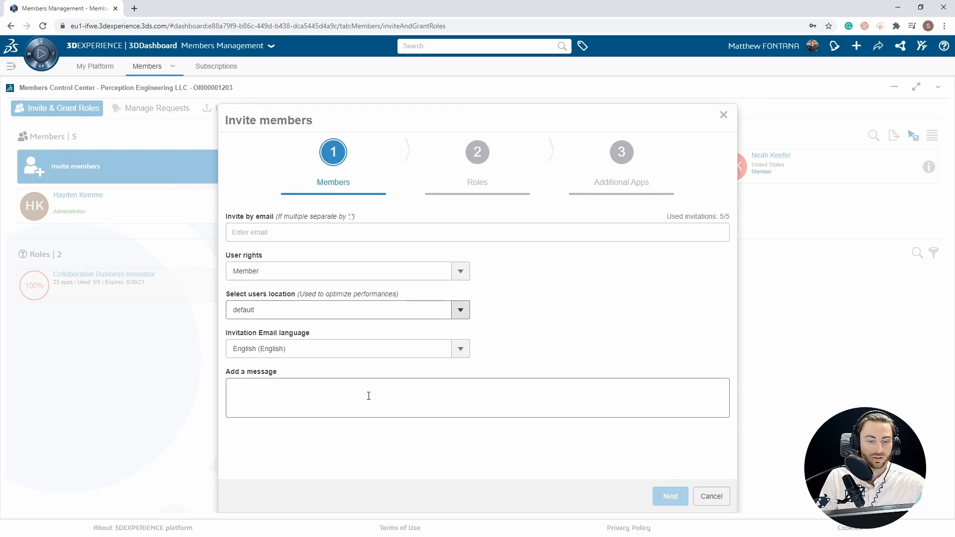
mouse_move(605, 386)
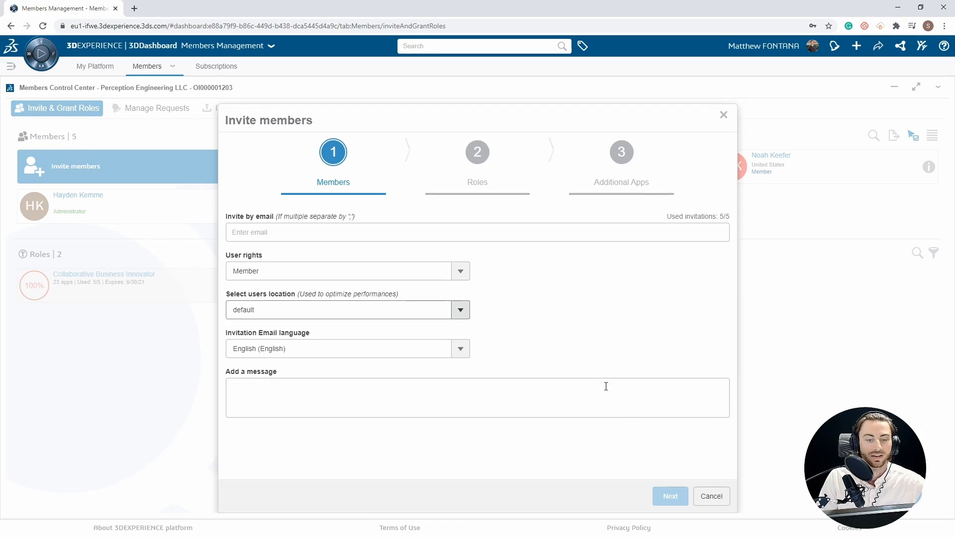
mouse_move(477, 185)
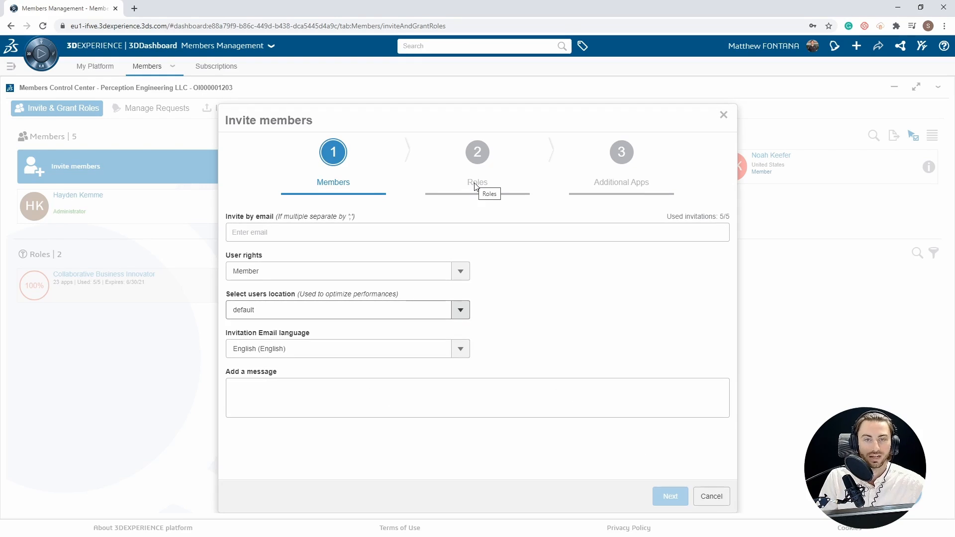
mouse_move(683, 173)
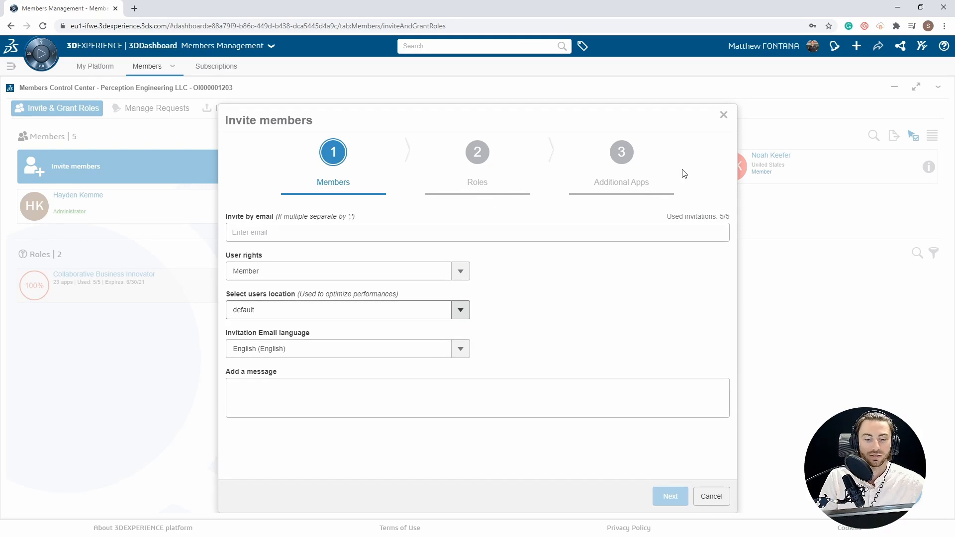
left_click(723, 114)
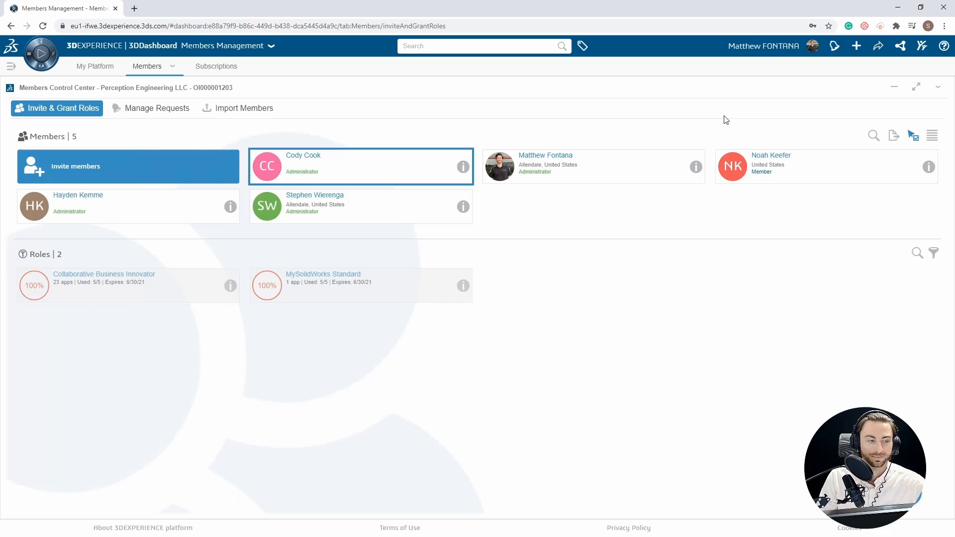
left_click(201, 65)
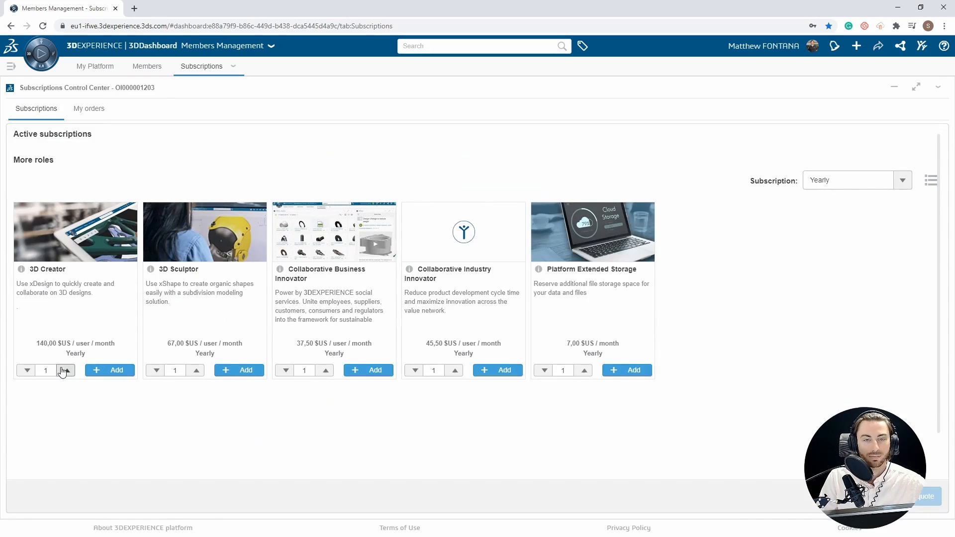
mouse_move(141, 132)
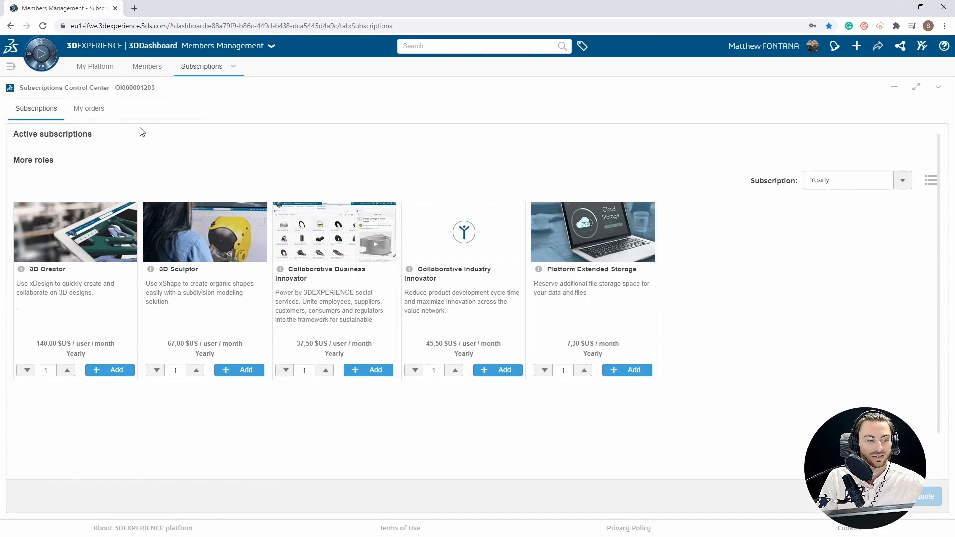
left_click(146, 66)
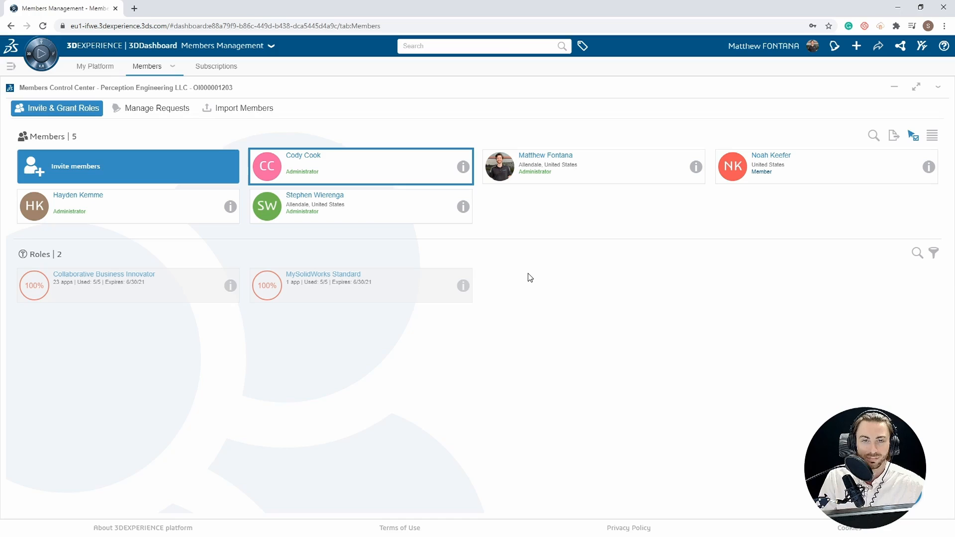
mouse_move(264, 245)
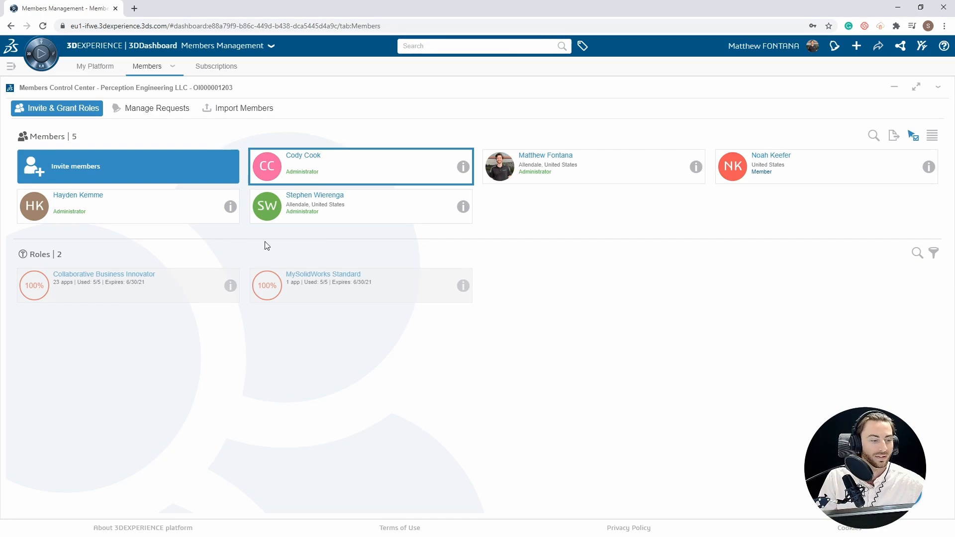
left_click(156, 108)
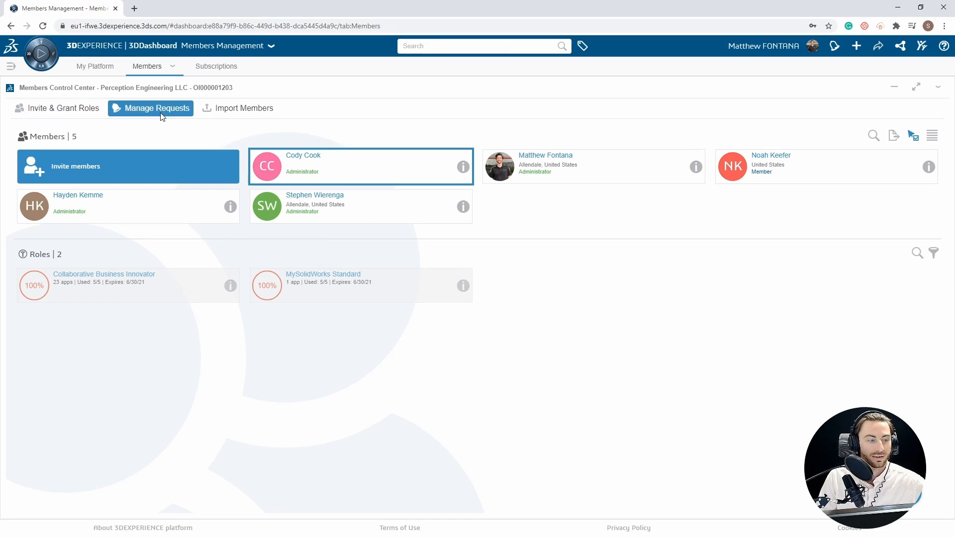
View Manage Requests with no pending requests, then open the empty Import Members page.
left_click(156, 108)
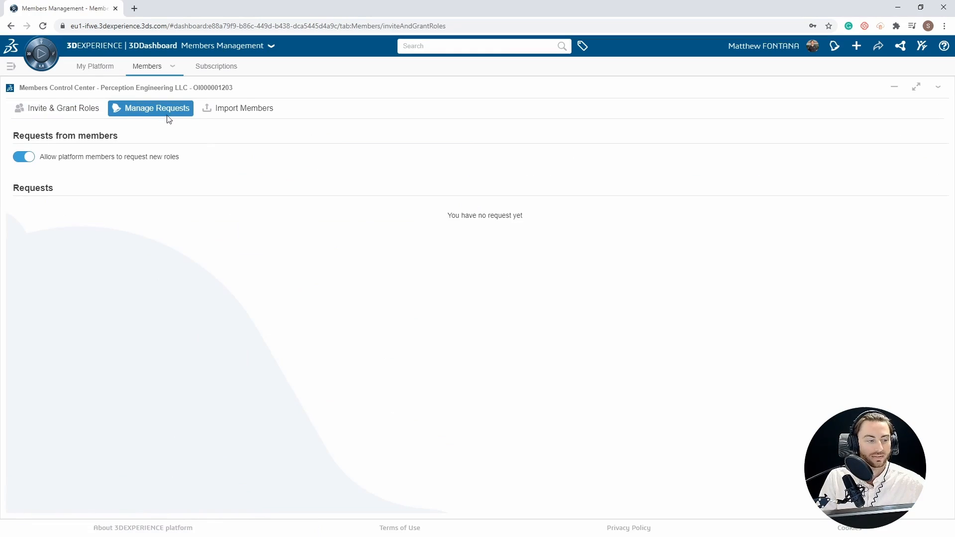
mouse_move(403, 279)
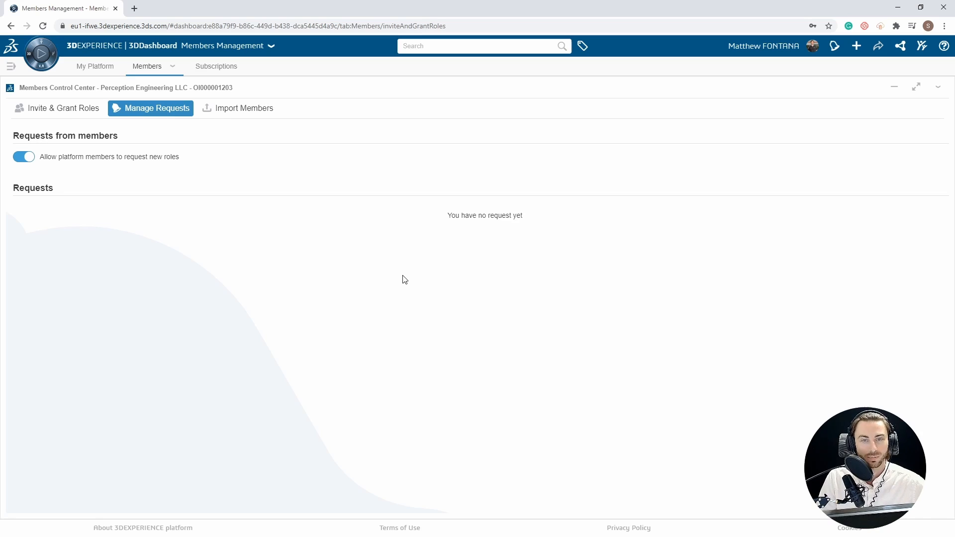
mouse_move(388, 269)
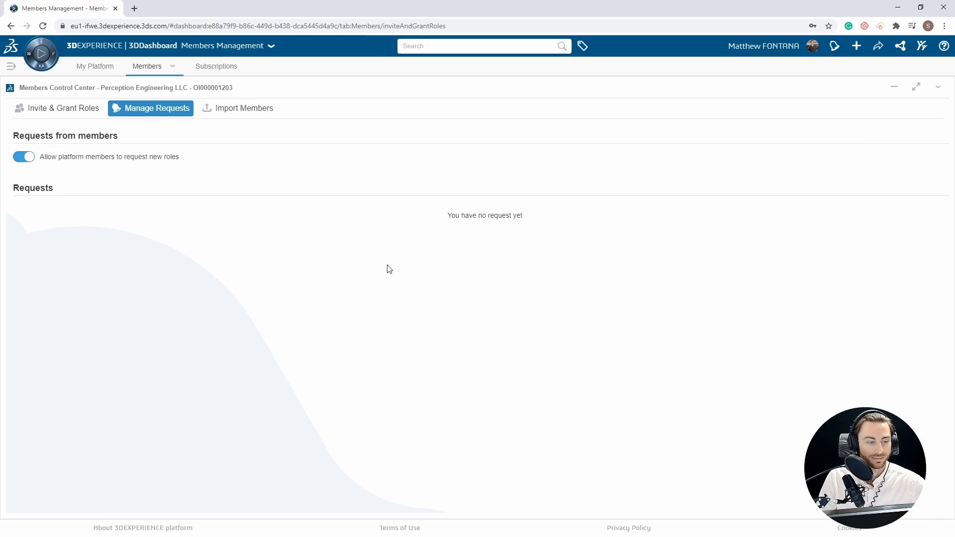
left_click(243, 108)
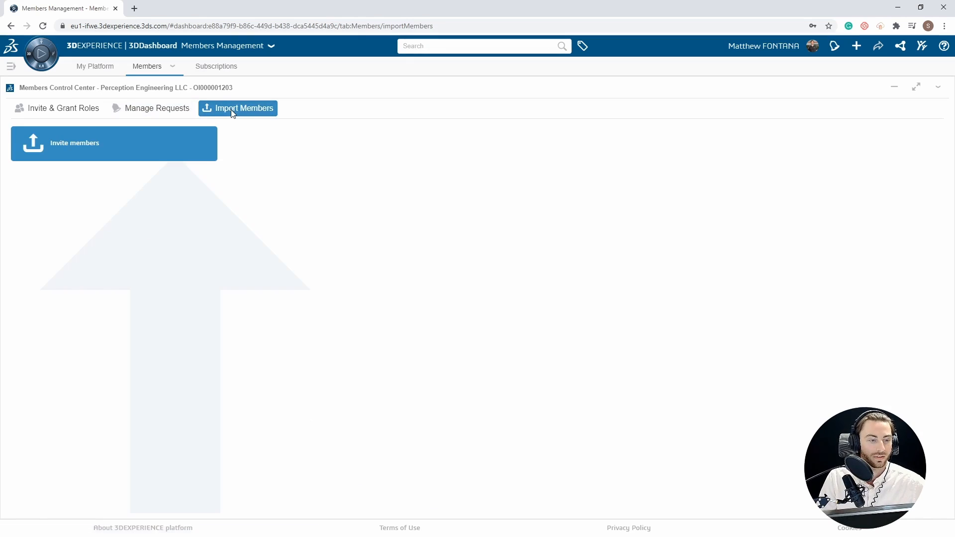
left_click(244, 108)
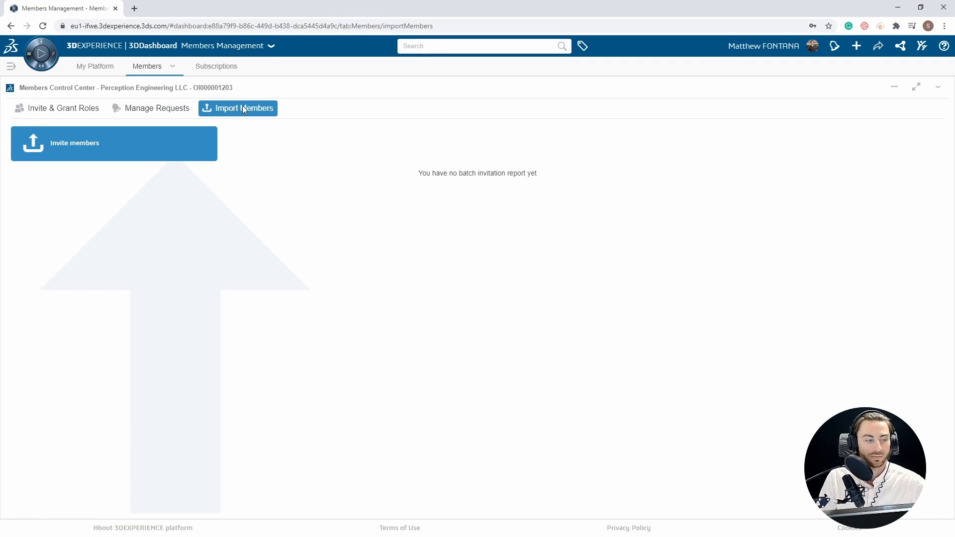
mouse_move(309, 160)
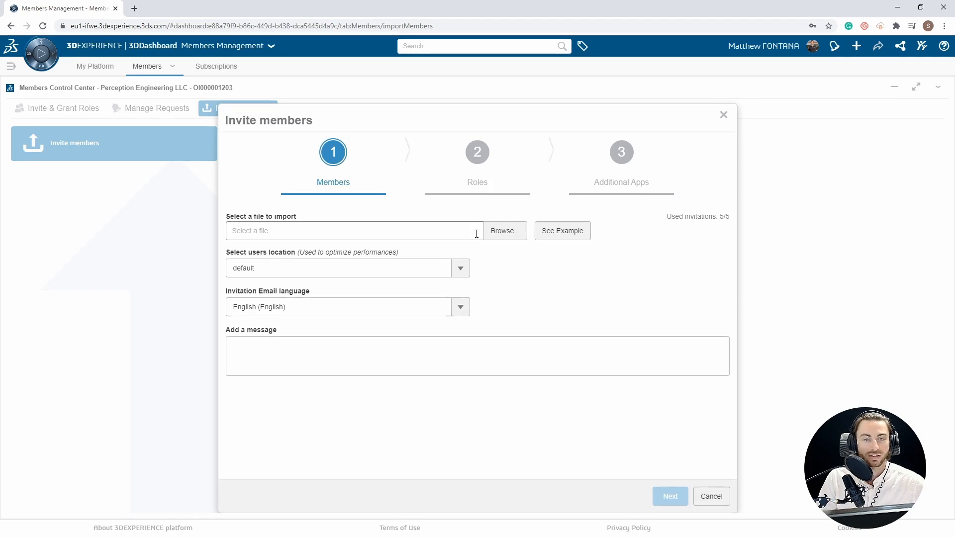
mouse_move(513, 249)
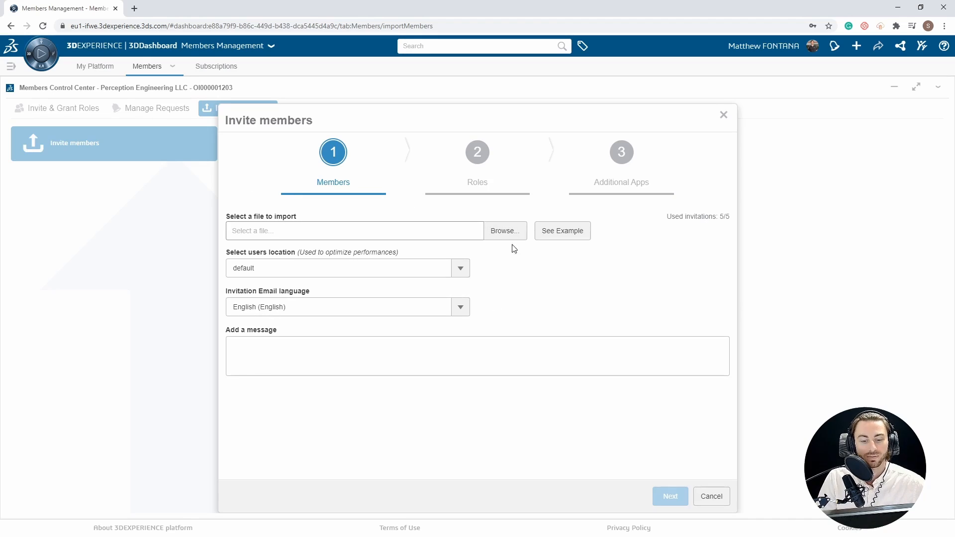
mouse_move(521, 221)
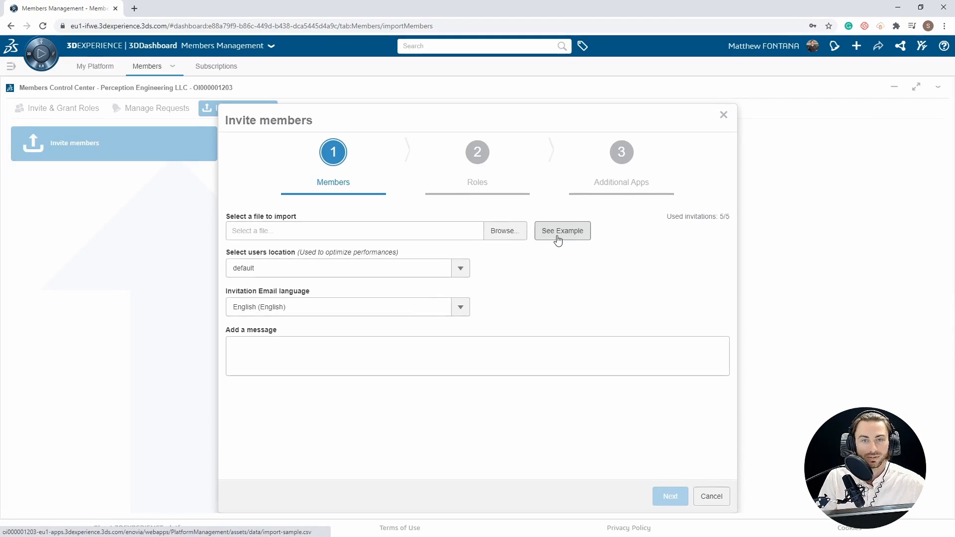
mouse_move(558, 237)
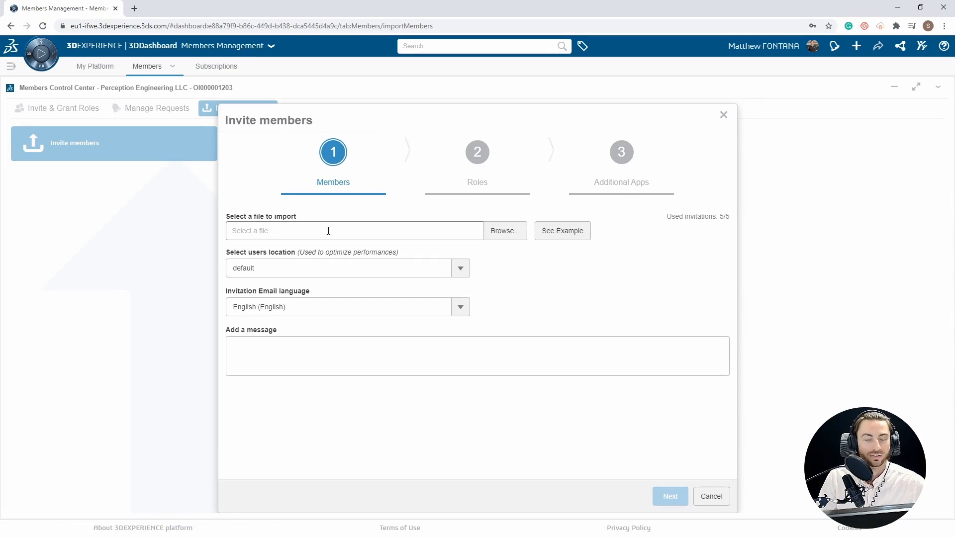
mouse_move(572, 144)
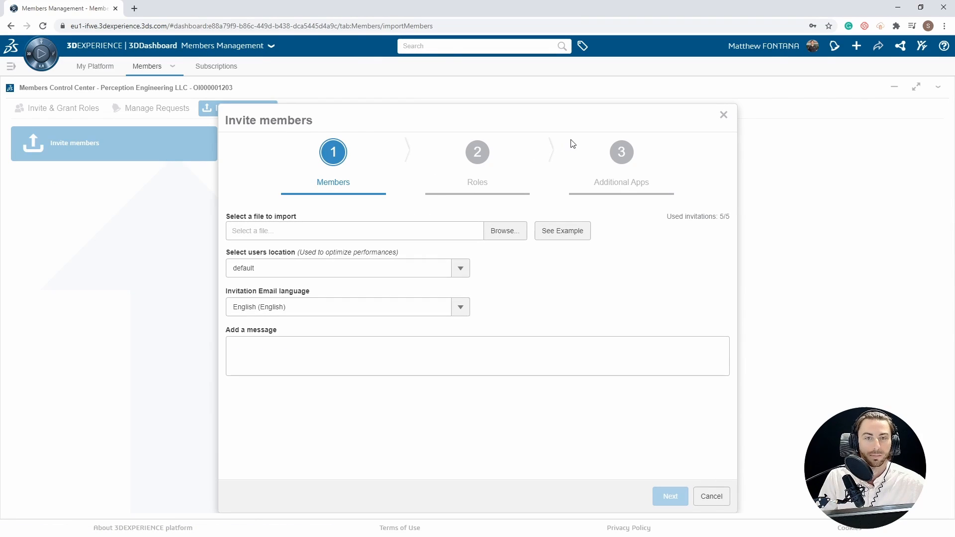
mouse_move(658, 278)
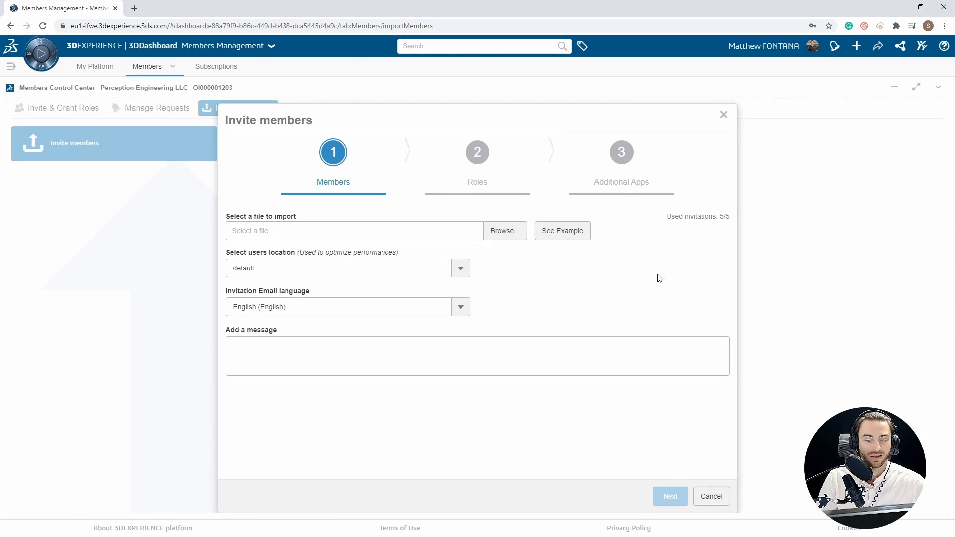
mouse_move(391, 285)
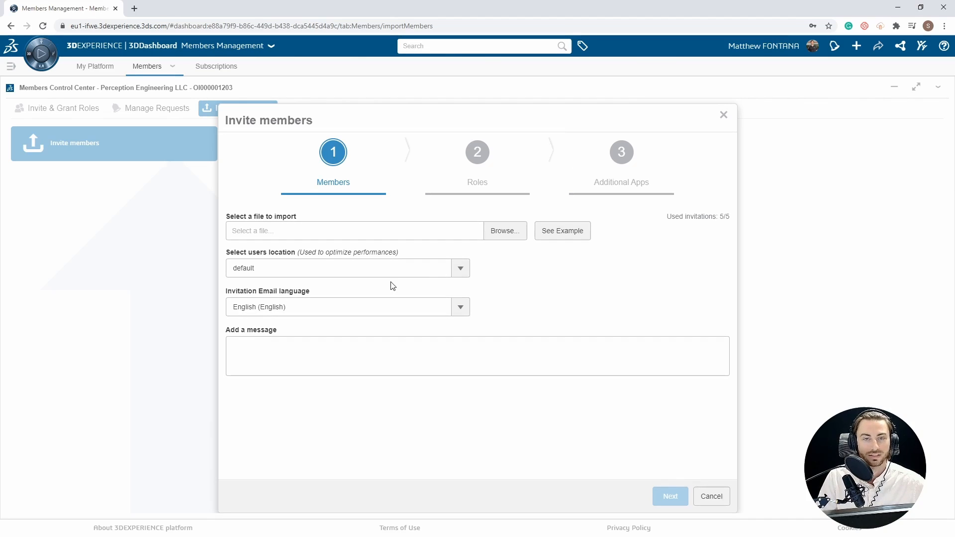